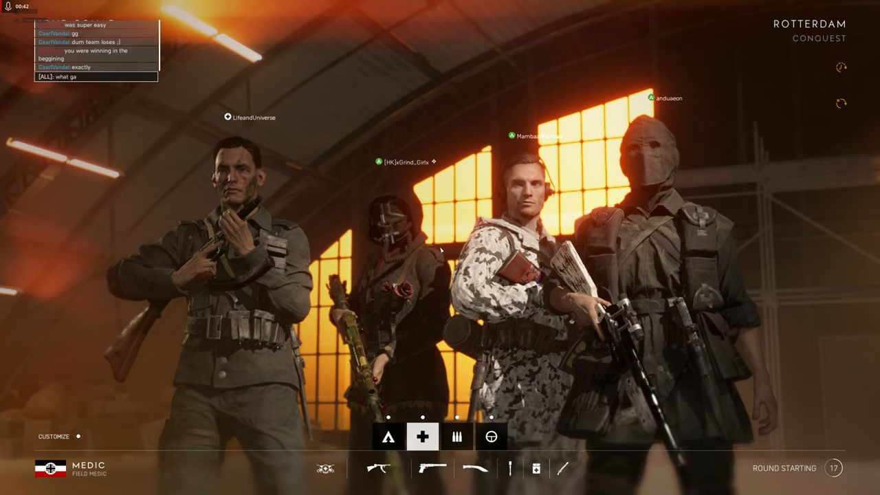
Step: Show the Rotterdam Conquest scoreboard listing friendly and enemy forces during the countdown
key("Tab")
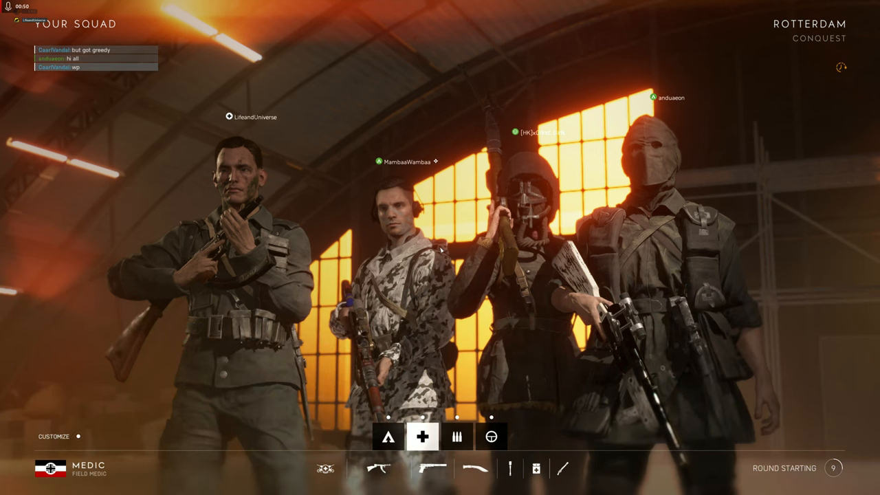
key("Tab")
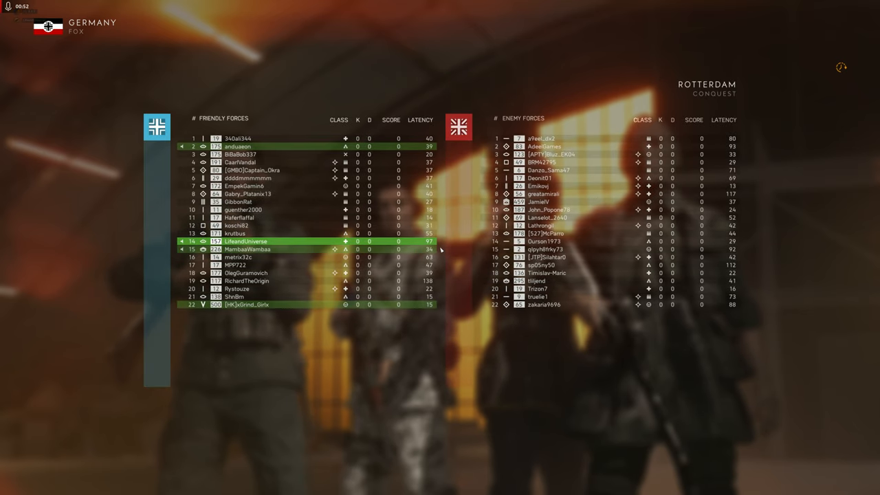